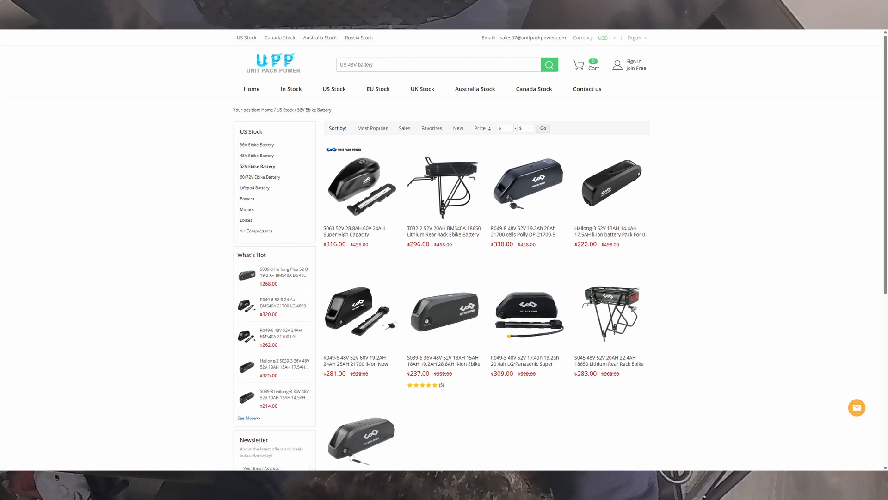
# - Enter 180 as the order quantity on the Molicel P45B 21700 cell page
pyautogui.click(260, 177)
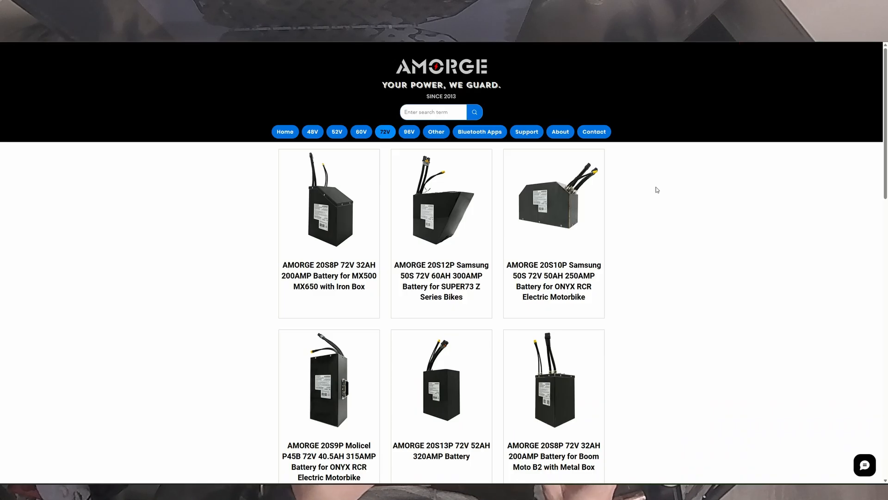
pyautogui.scroll(-3)
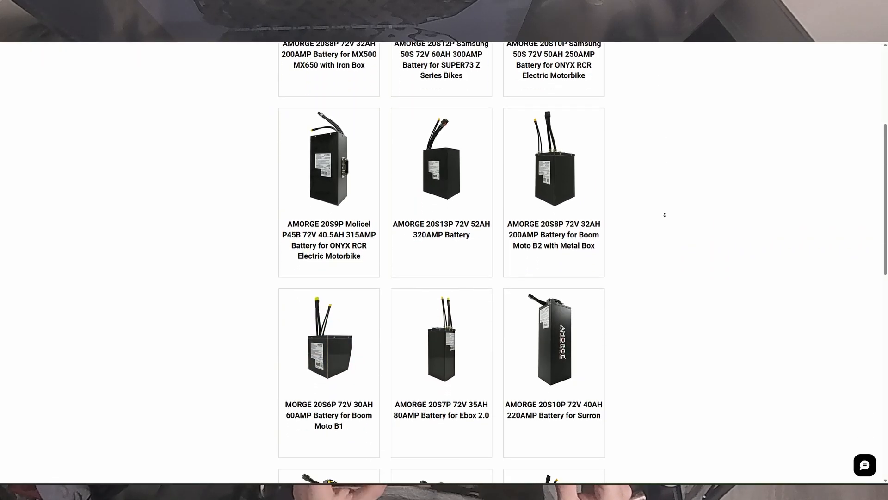
pyautogui.scroll(-3)
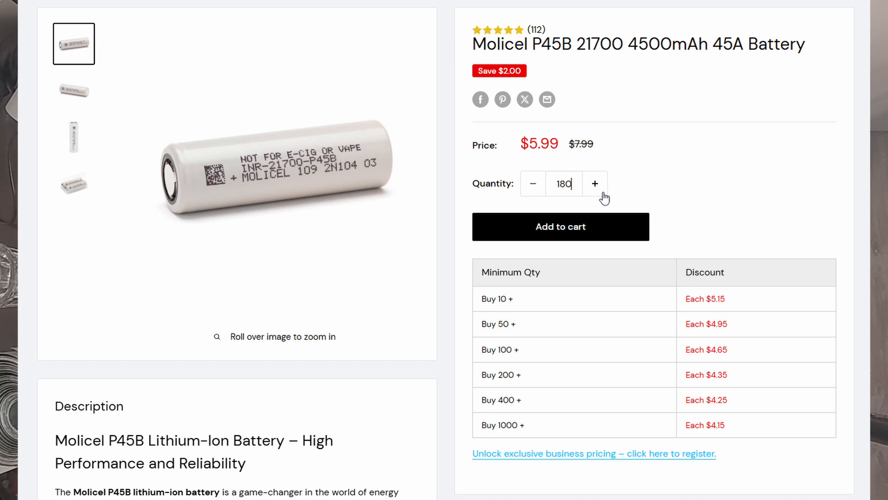
pyautogui.click(560, 226)
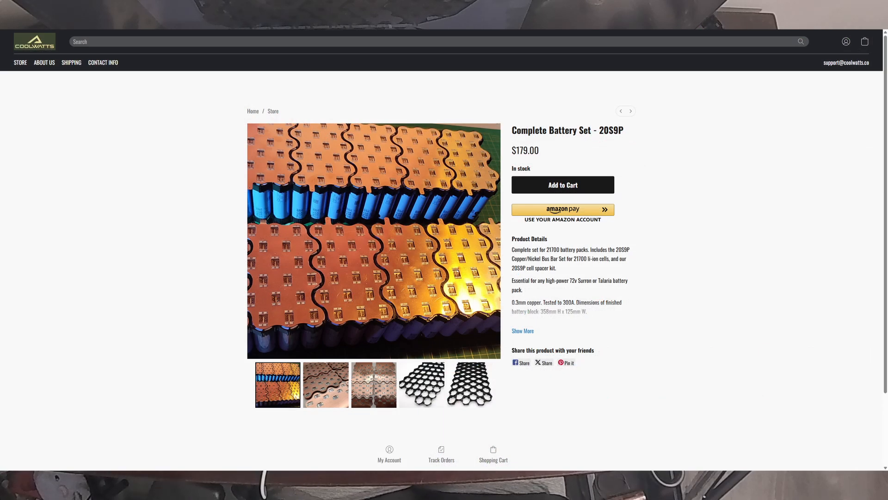
# - View the black hexagonal cell spacer image for the 20S9P battery set
pyautogui.click(422, 384)
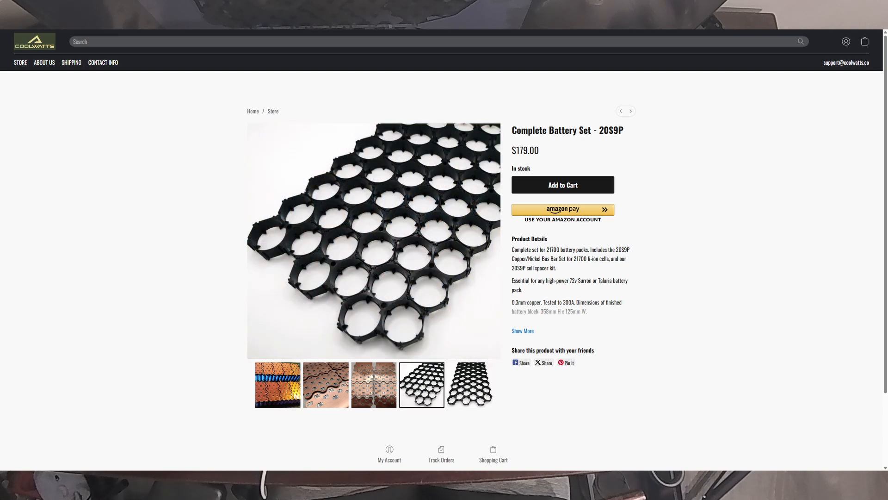